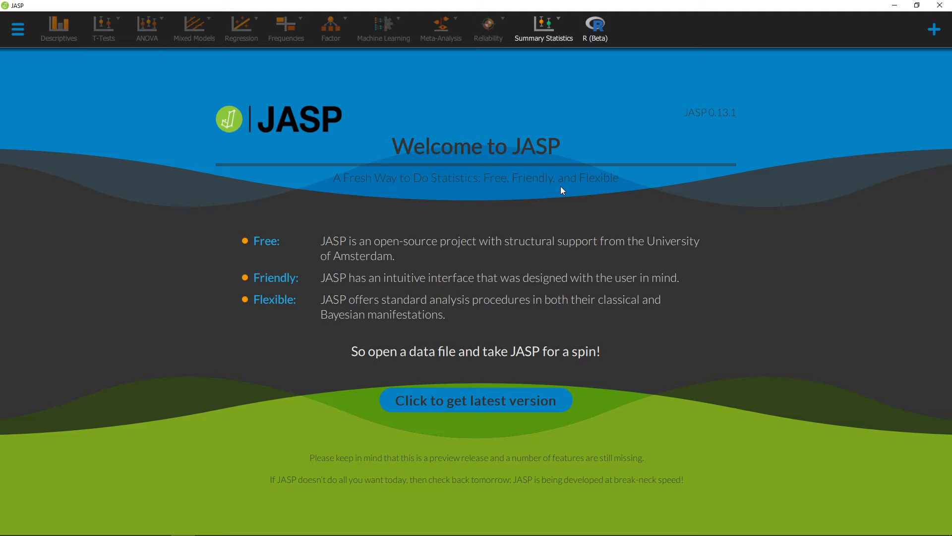
mouse_move(16, 56)
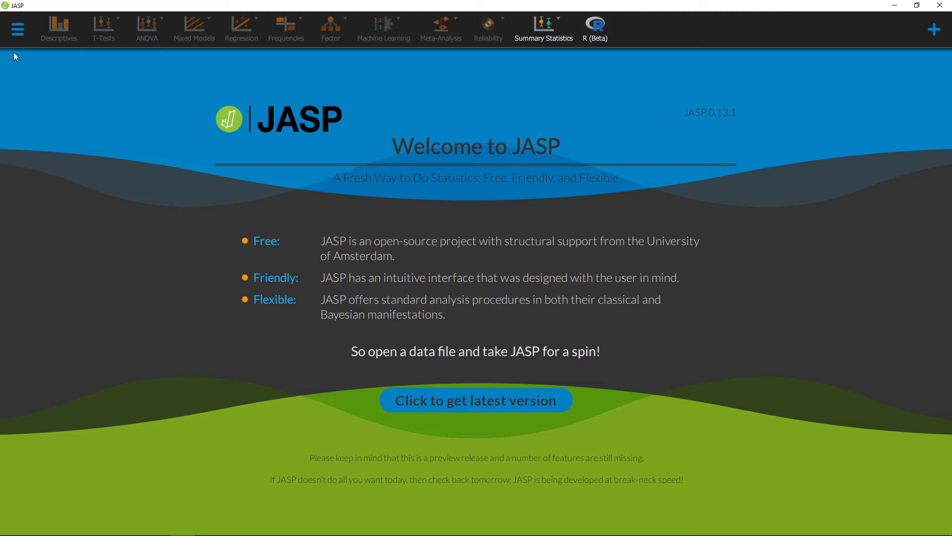
Reach the Data preferences page showing auto-sync, import threshold 10 and the missing-value list
left_click(18, 29)
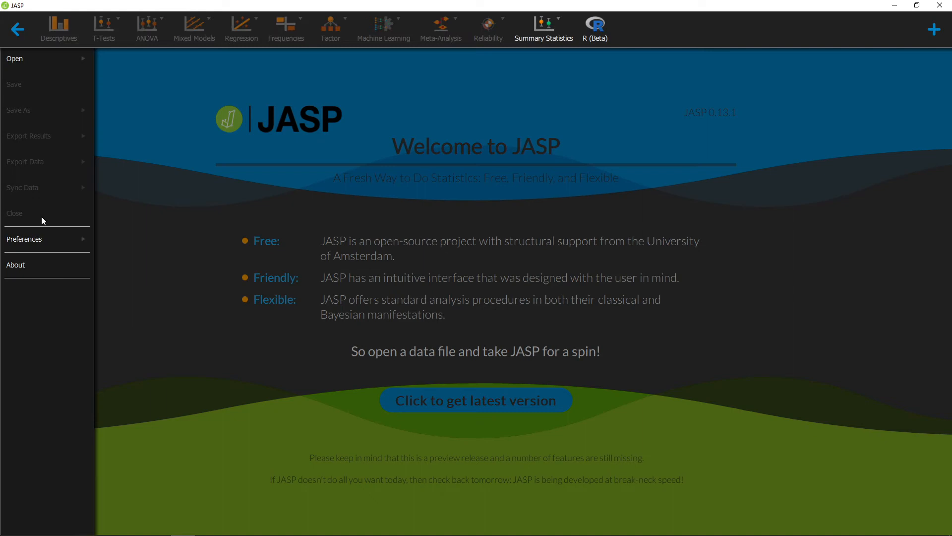
left_click(24, 239)
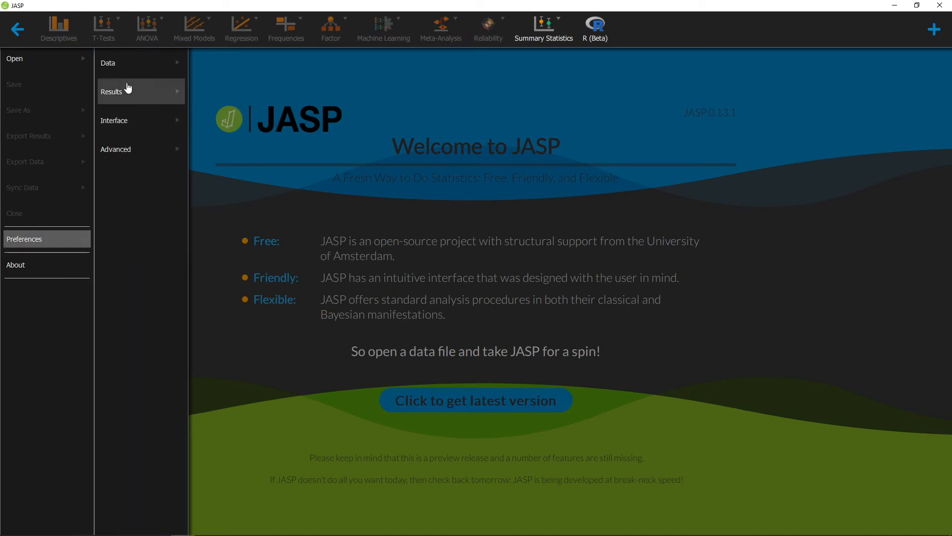
left_click(108, 62)
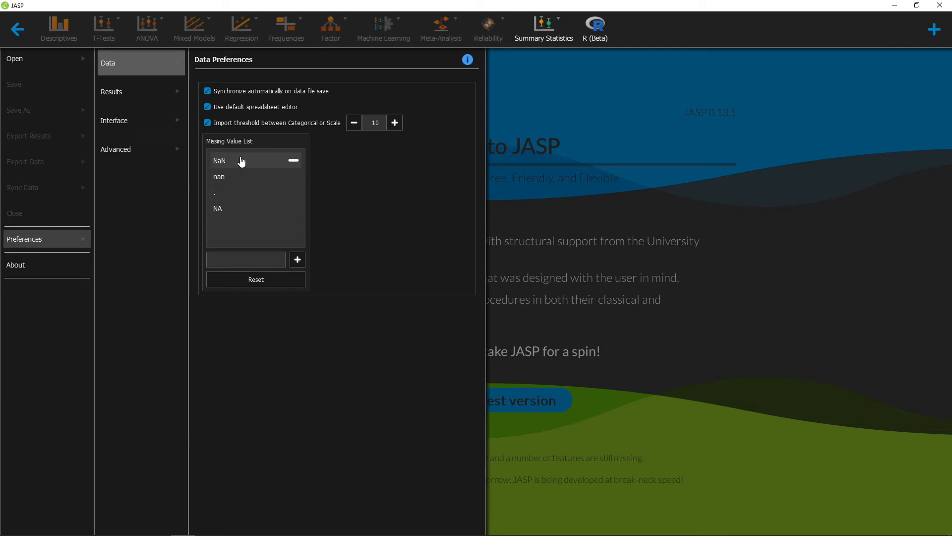
mouse_move(331, 177)
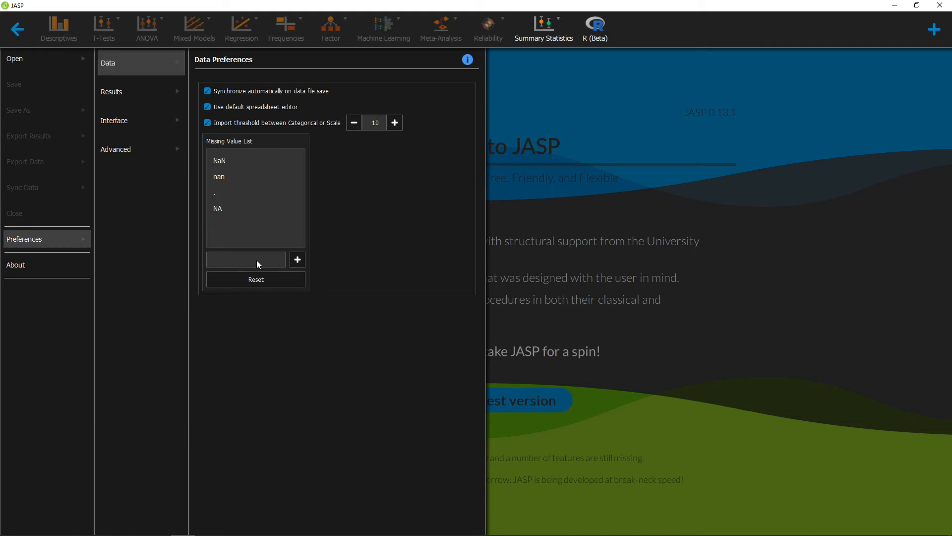
type("999")
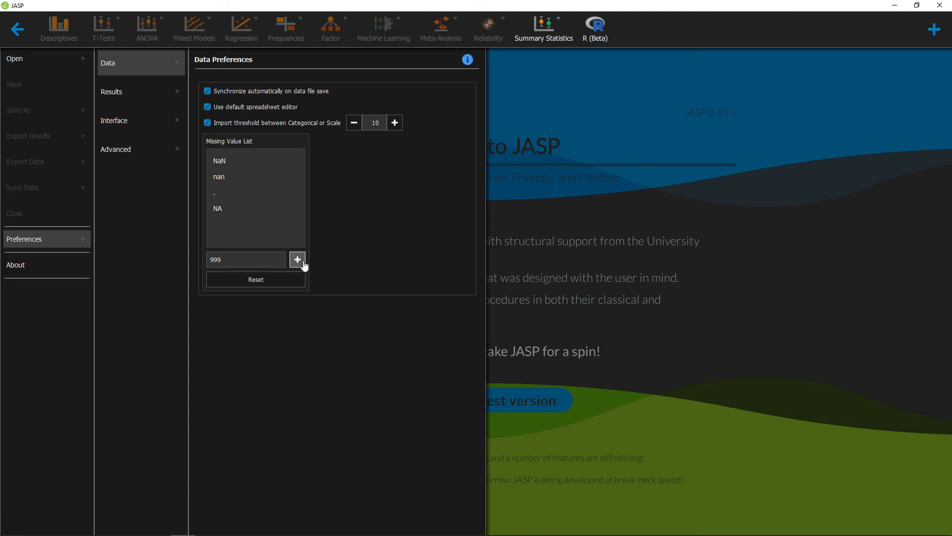
left_click(297, 259)
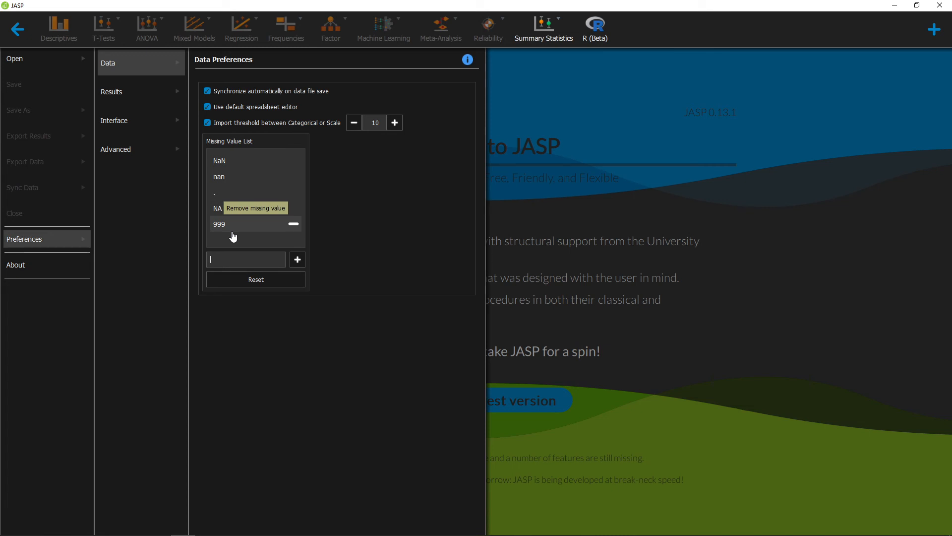
mouse_move(270, 236)
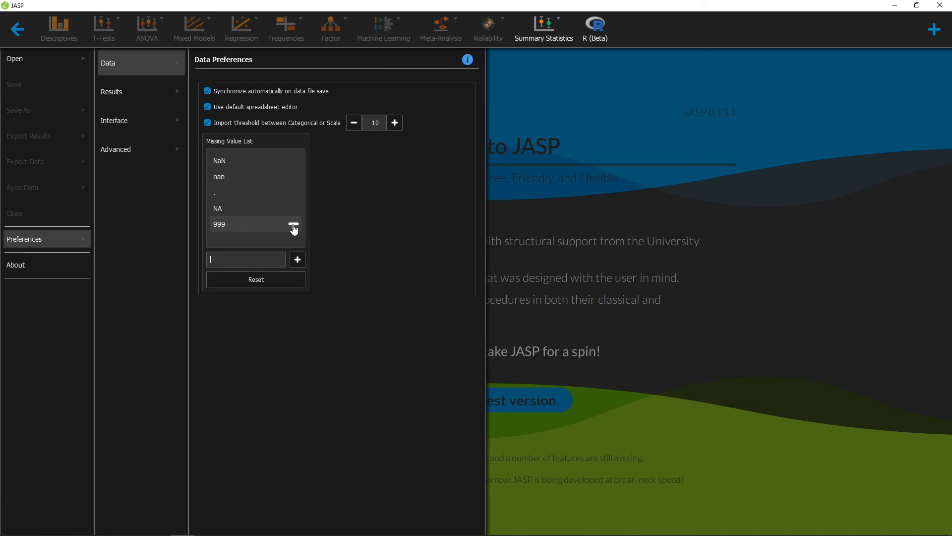
left_click(294, 228)
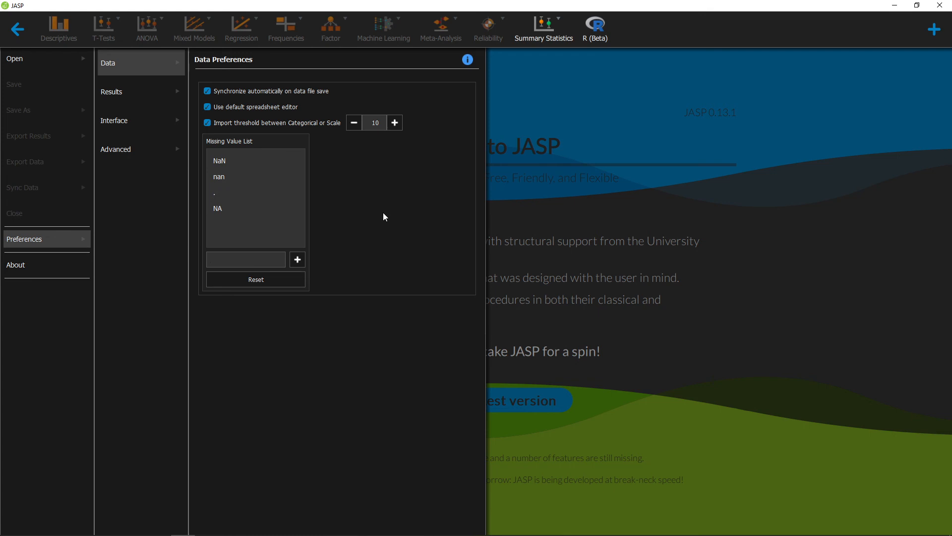